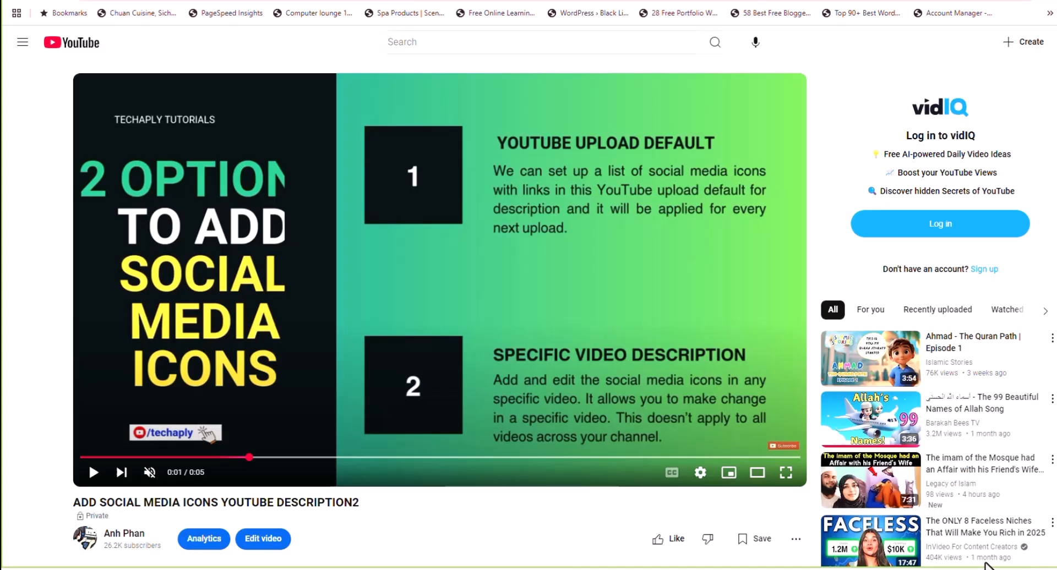
Step: Select the description text containing the Facebook, Instagram and Twitter links
scroll("down", 3)
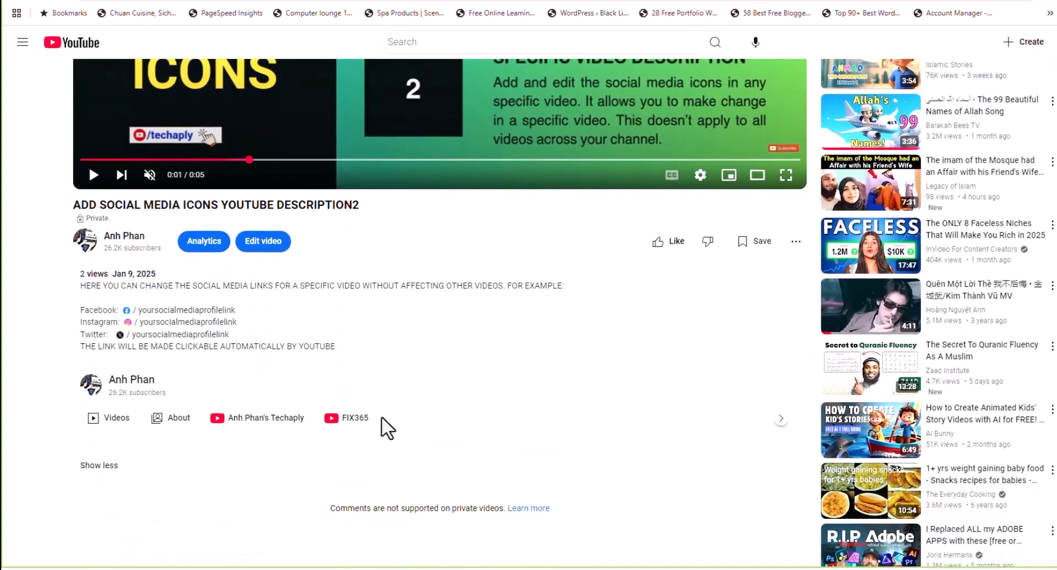
mouse_move(80, 304)
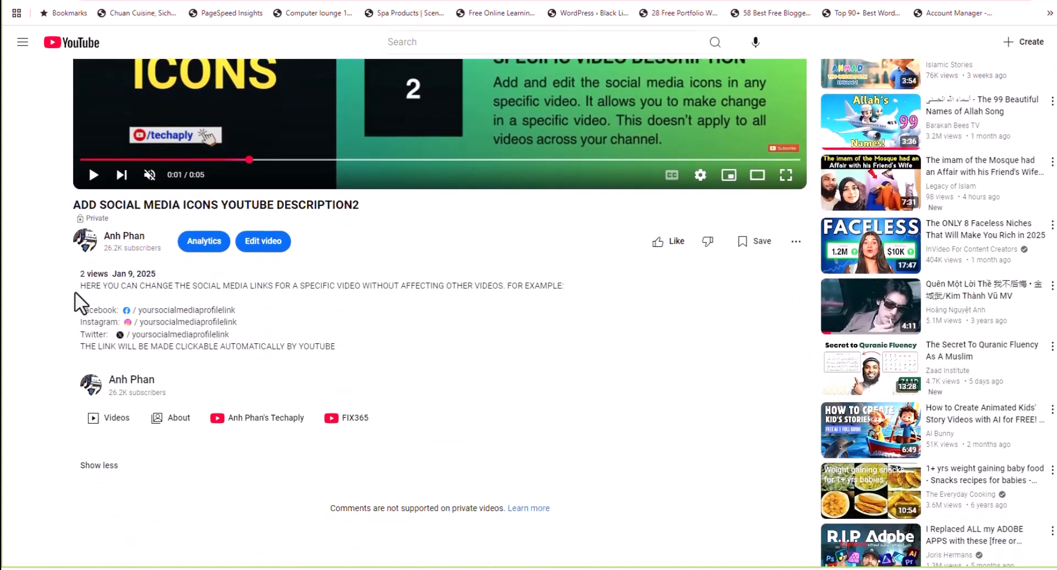
left_click_drag(80, 274, 334, 380)
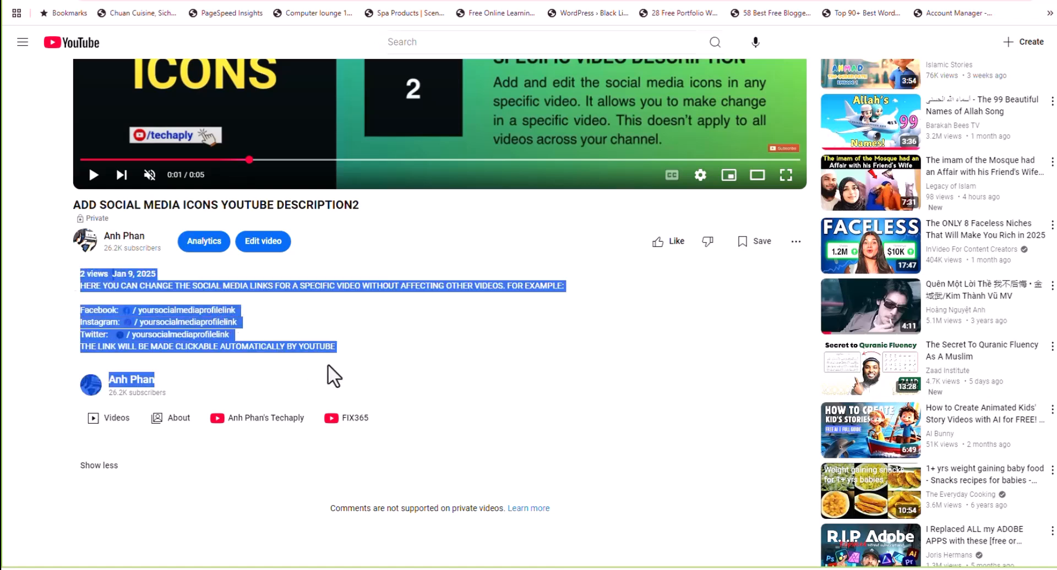
mouse_move(64, 349)
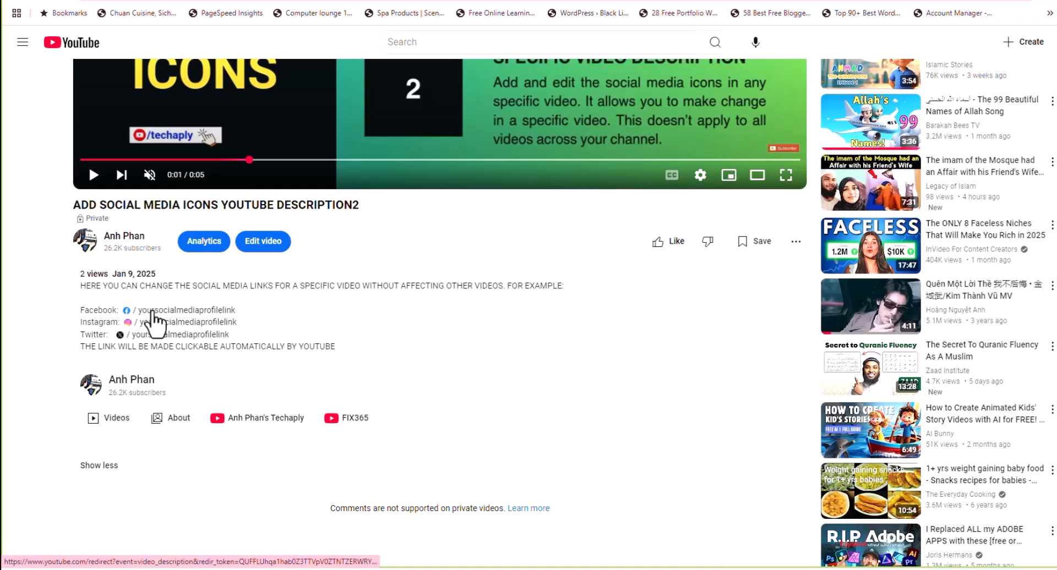
mouse_move(159, 337)
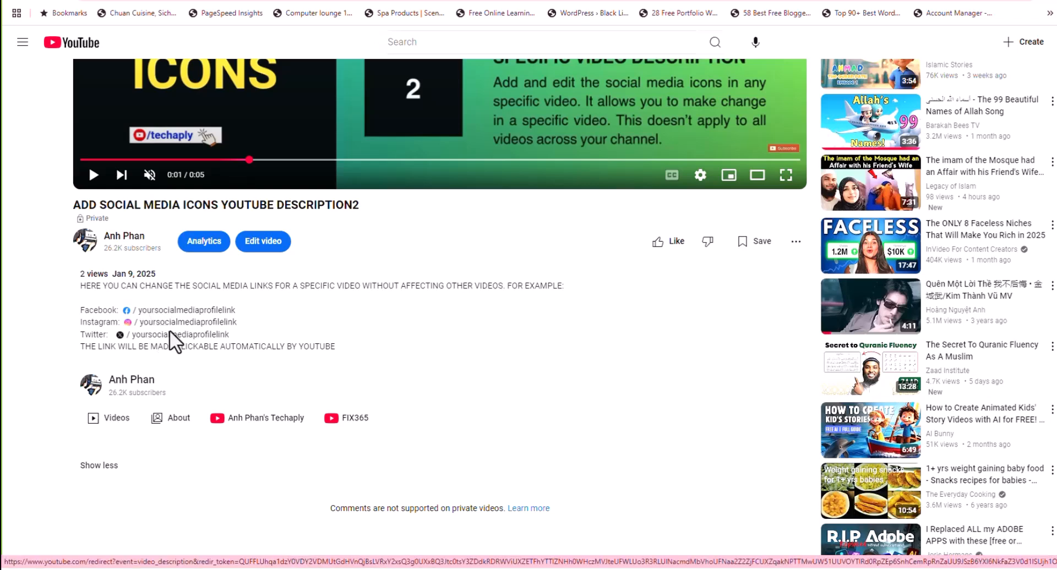
mouse_move(265, 336)
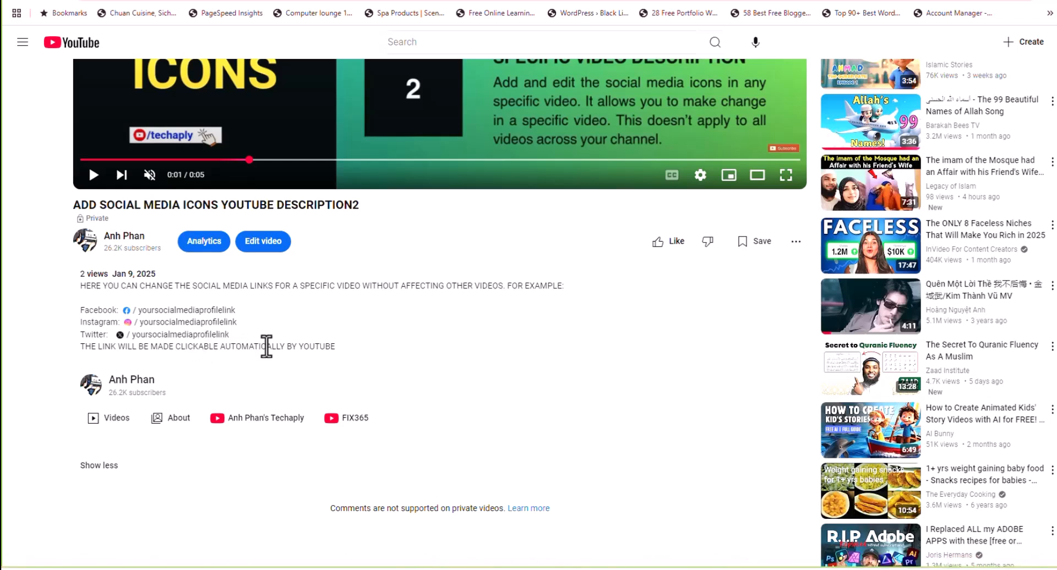
Step: Go to the channel's Settings and reach the Upload defaults section
left_click(263, 241)
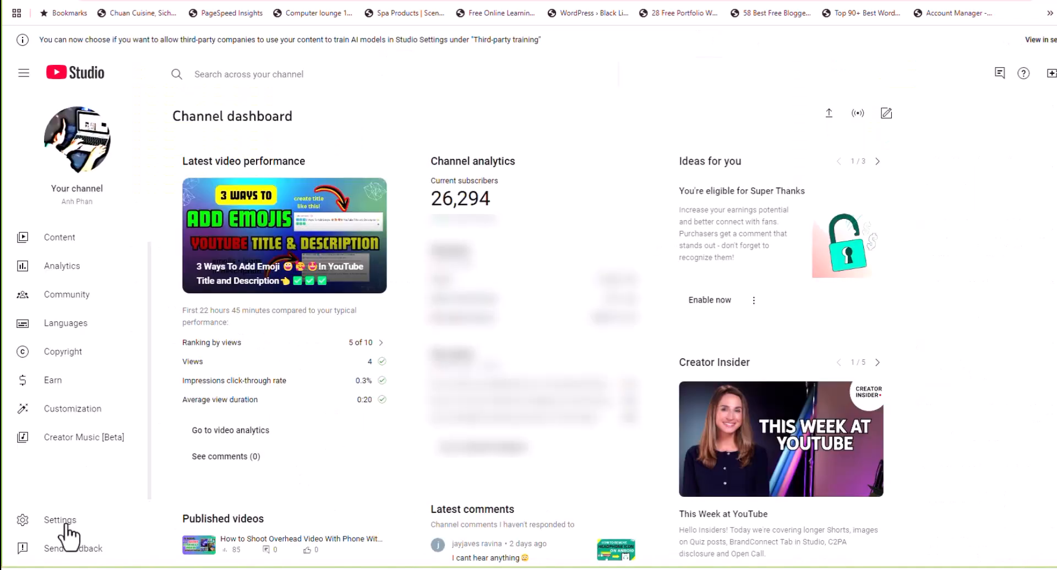
left_click(59, 520)
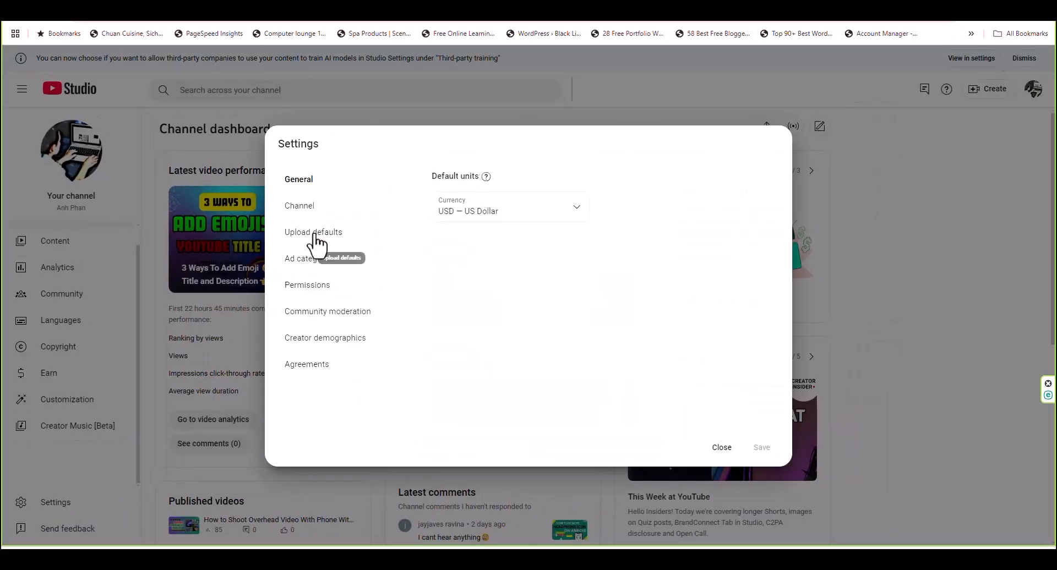
left_click(313, 232)
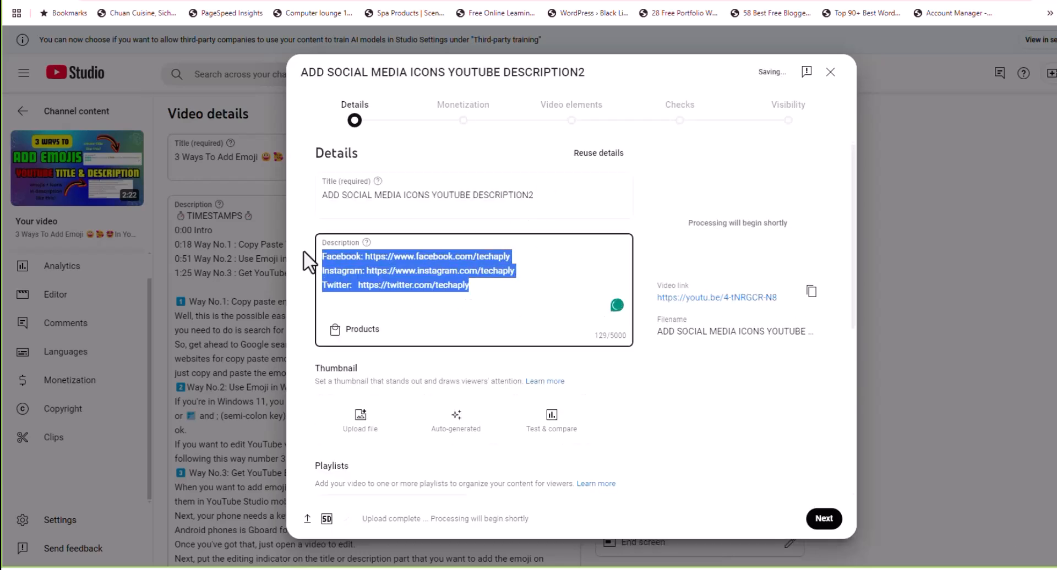
Step: View the private video on YouTube to confirm the three social links, then return to its details editor
left_click(431, 284)
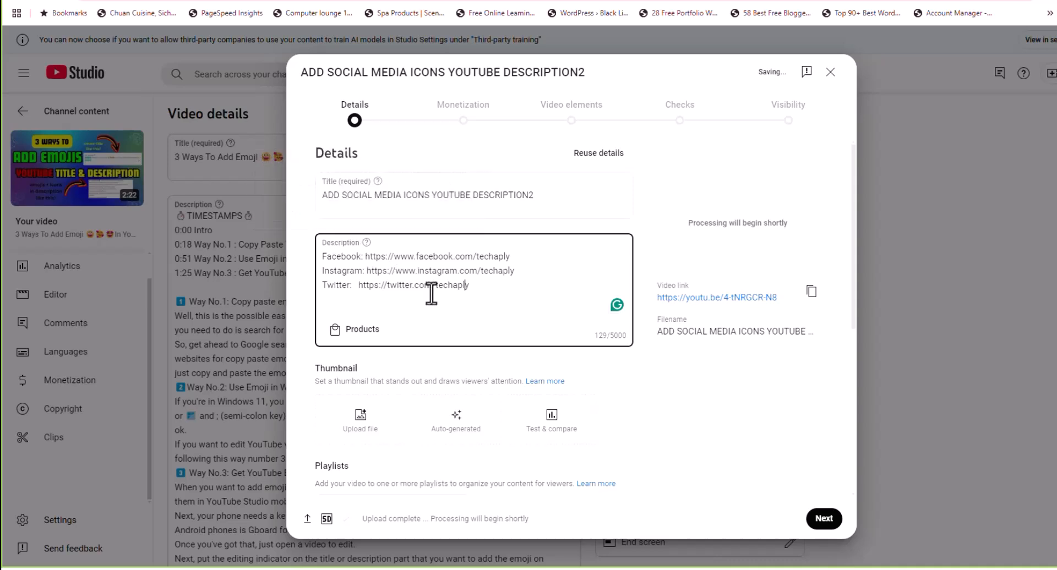
left_click(830, 73)
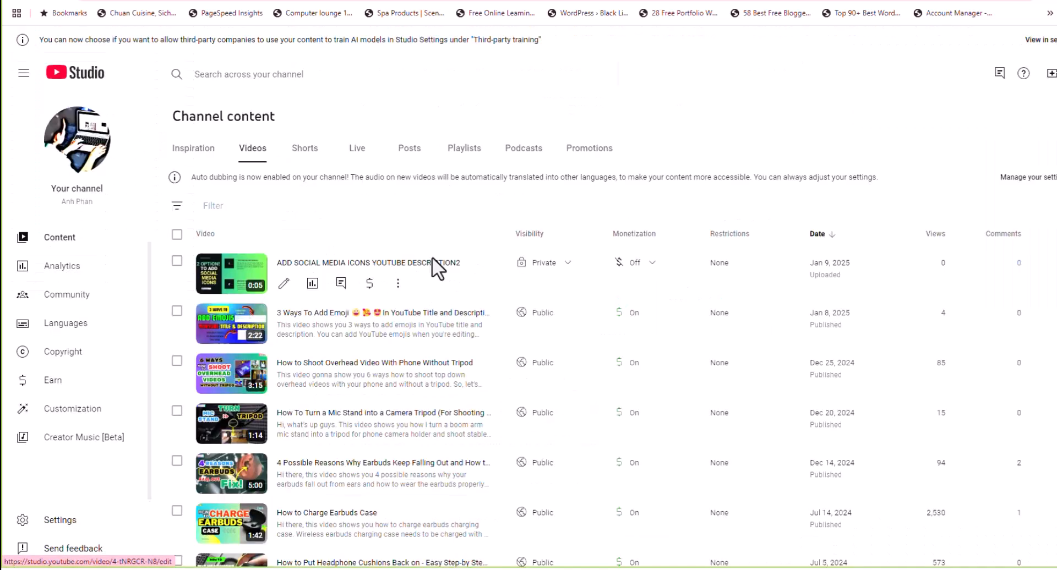
left_click(397, 283)
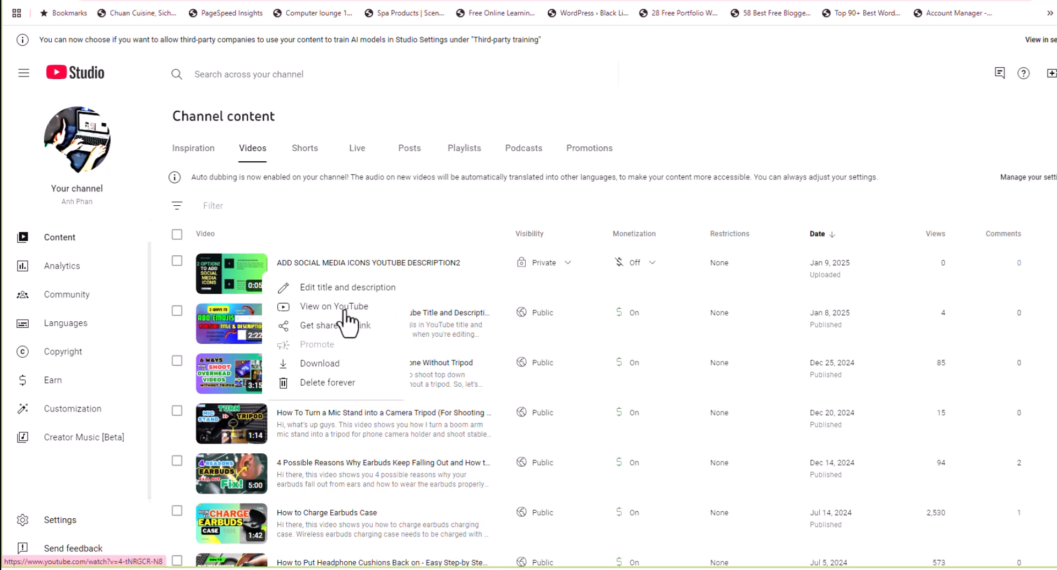
left_click(334, 306)
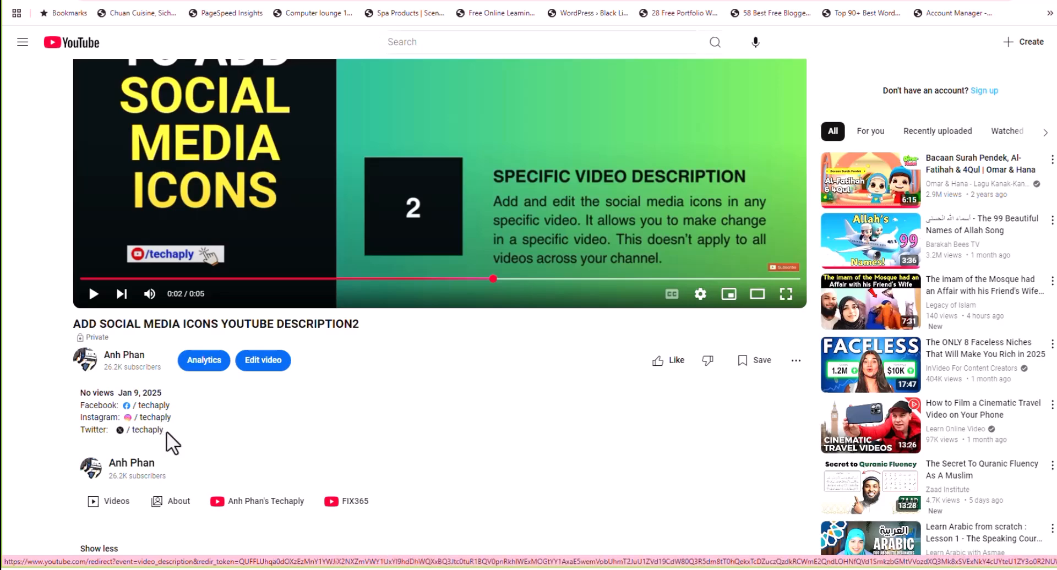
left_click(263, 360)
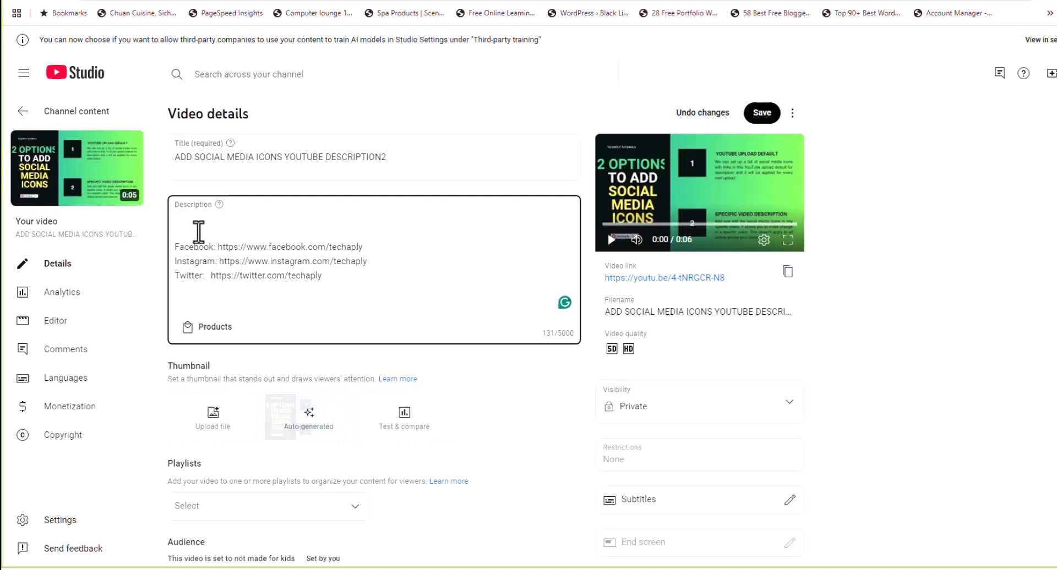
Step: Add the intro sentence about changing links per video and the YOURSOCIALMEDIAPROFILELINK placeholders
type("HERE YOU CAN CHANGE")
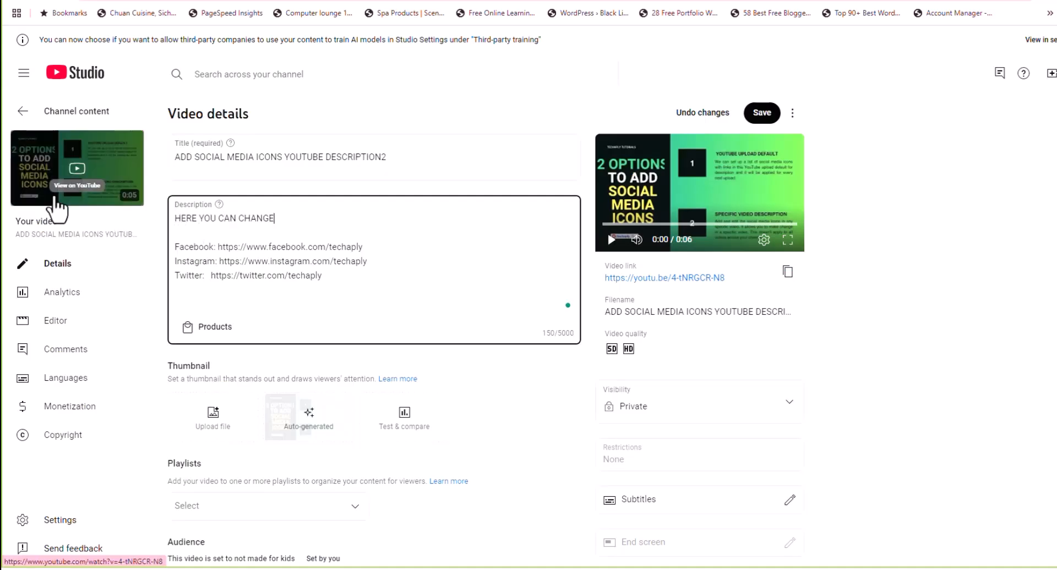
type("THE SOCIAL MEDIA")
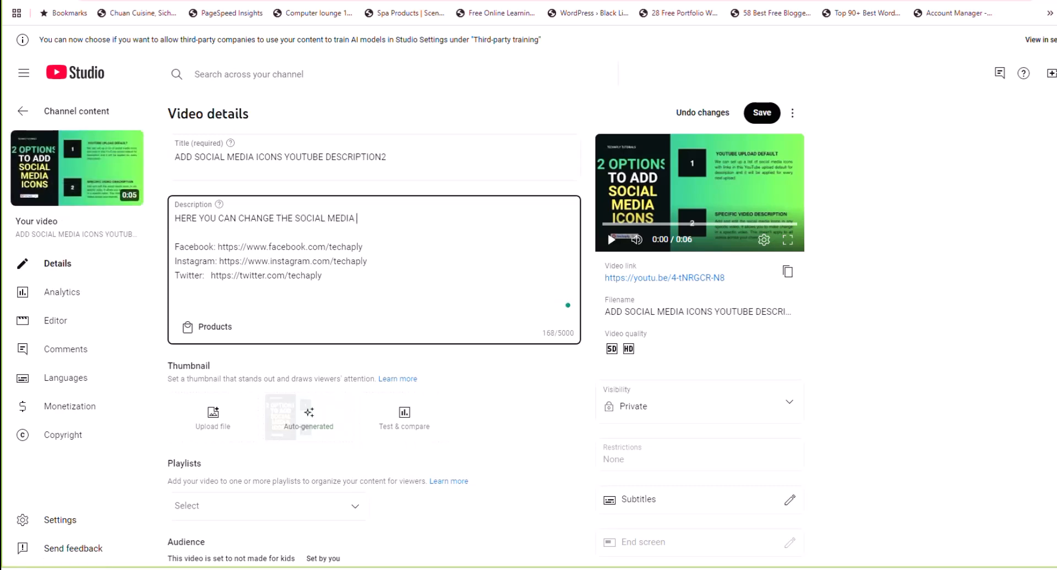
type("LINKS FOR A SPECIFIC")
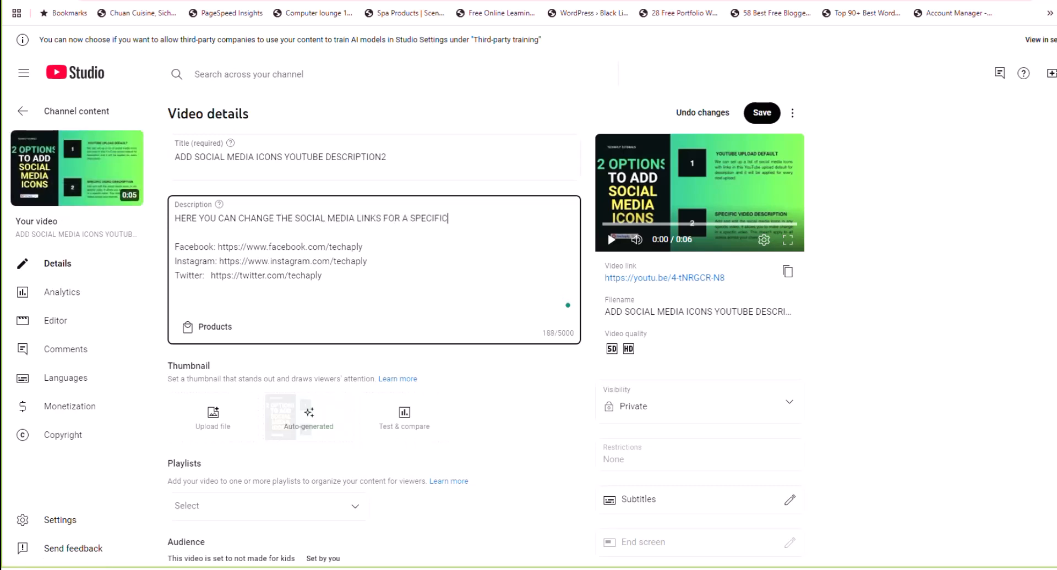
type("VIDEO WITHOUT AFFECTI")
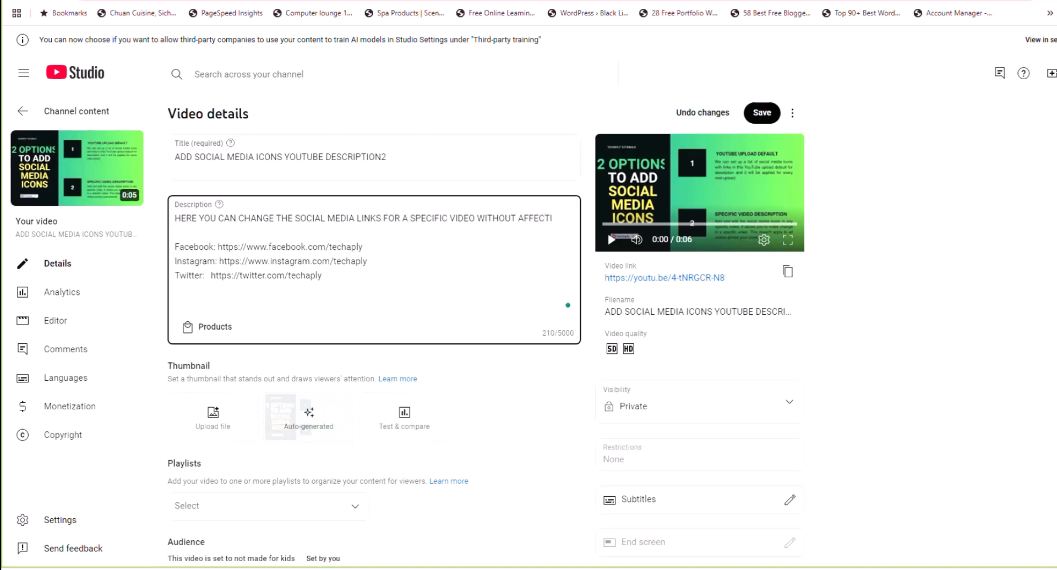
type("OTHER VIDEOS. FOR EXAMPLE:")
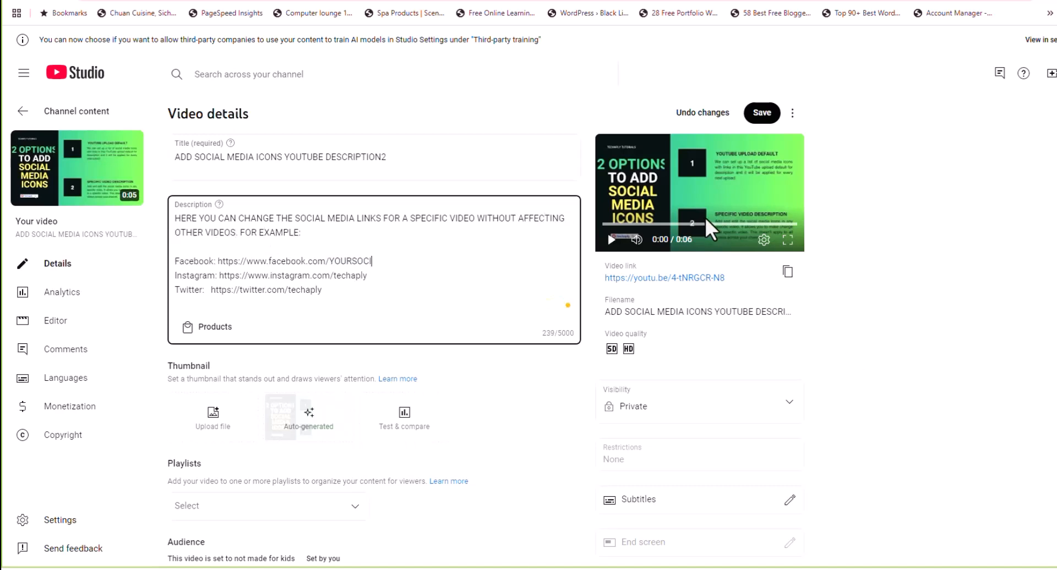
type("ALMEDIAPROFILELINK")
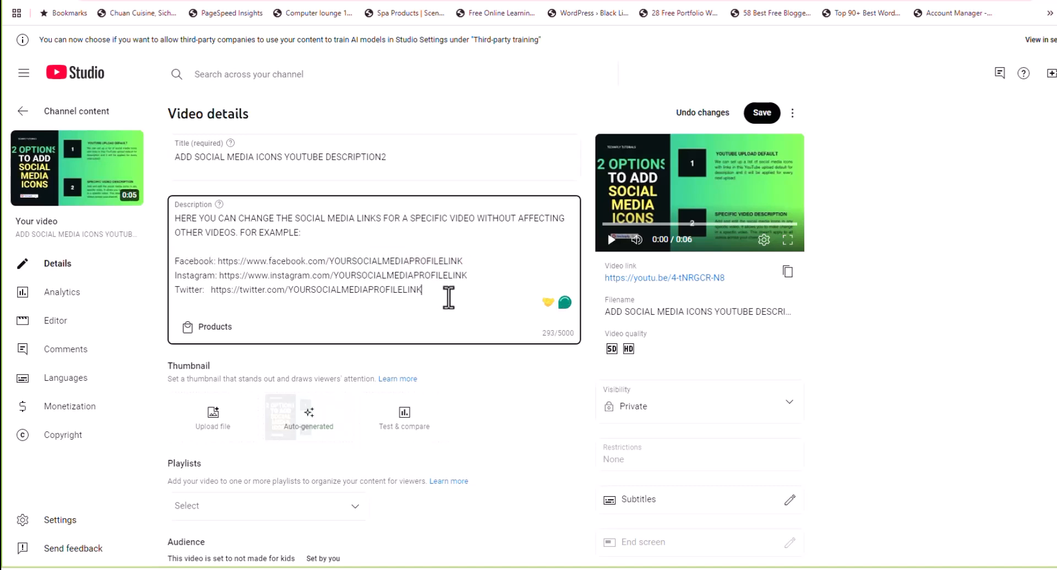
Step: Add a closing line: 'The link will be made clickable automatically by YouTube'
key("Enter")
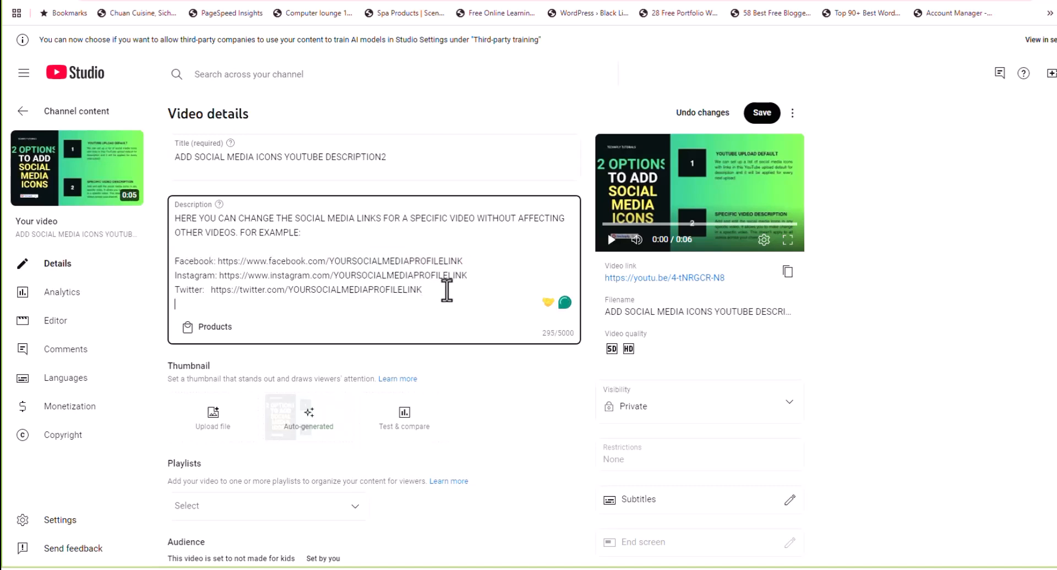
type("THE")
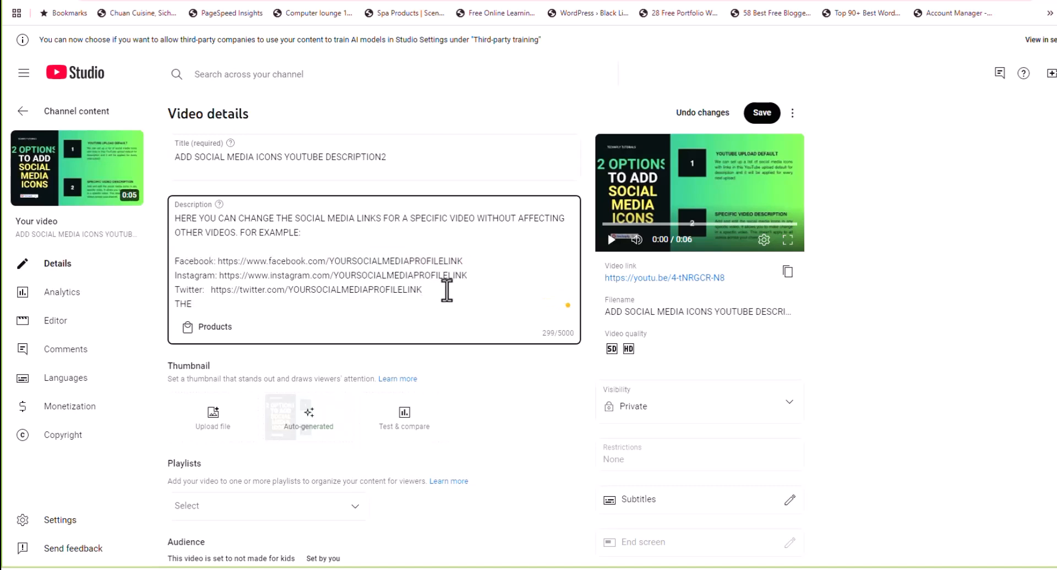
type("LINK WILL BE MAD")
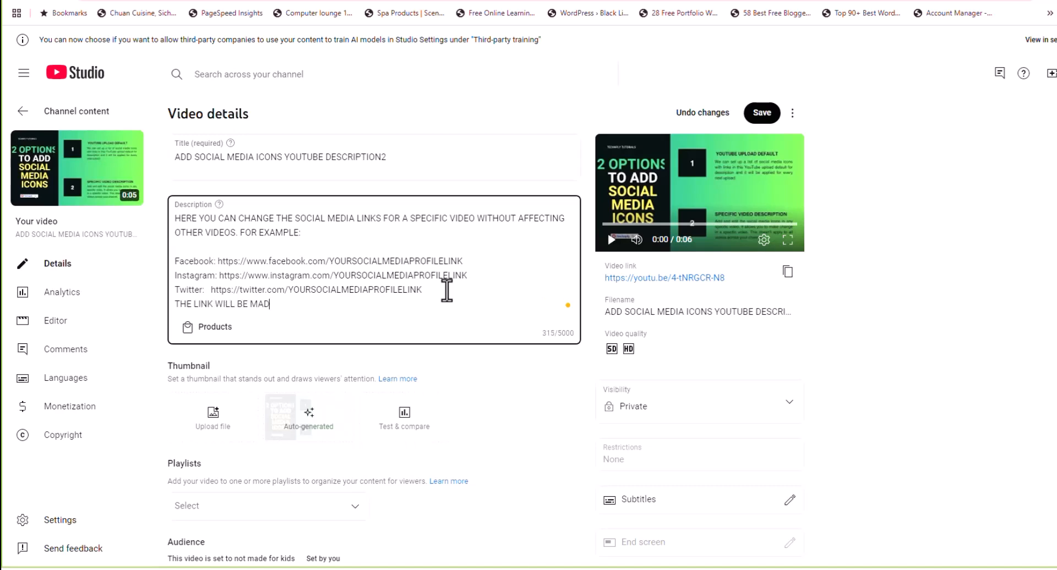
type("E CLI")
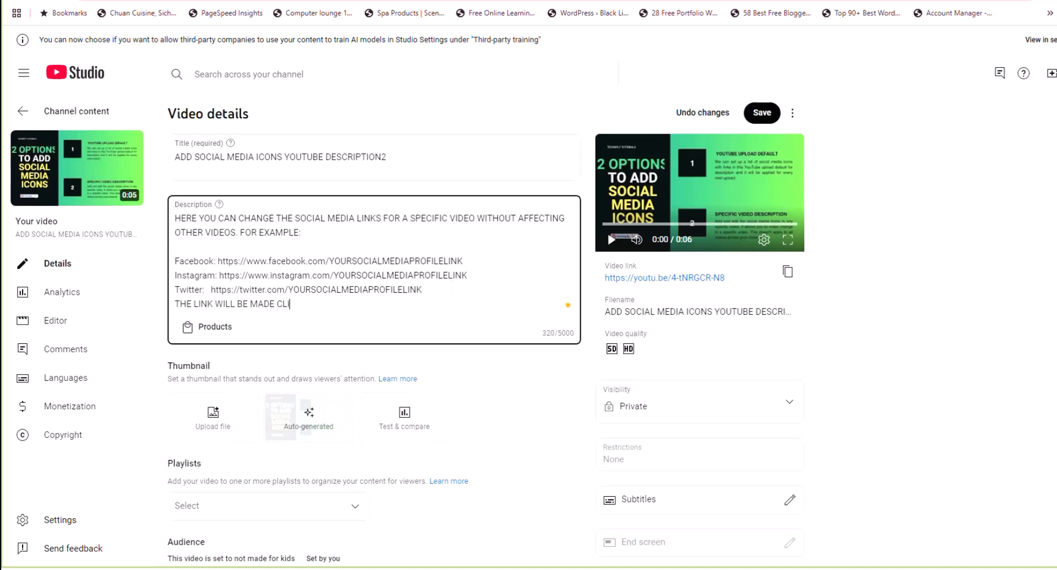
type("CKABLE AUTO")
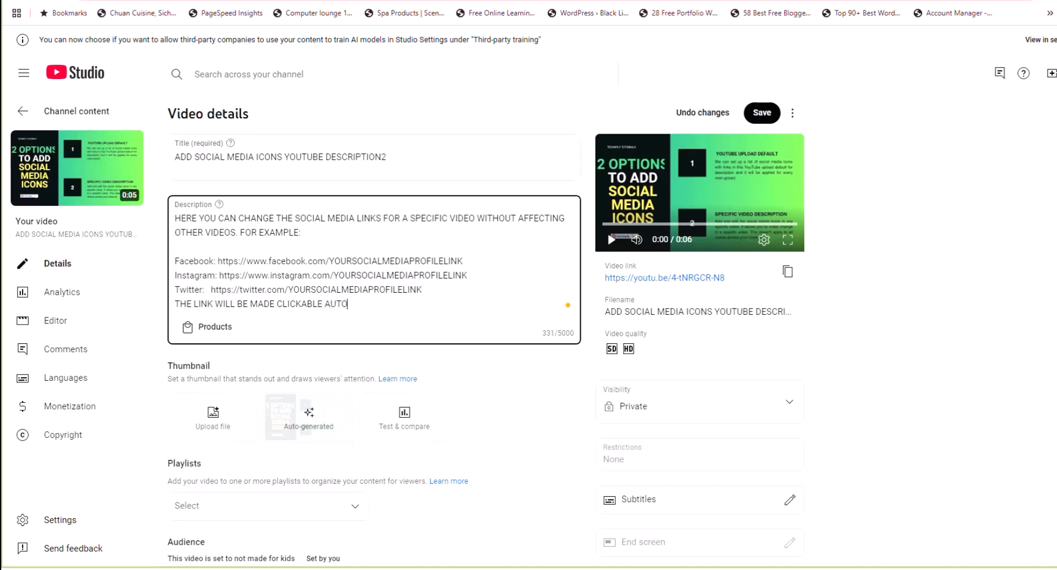
type("MATICALLY BY y")
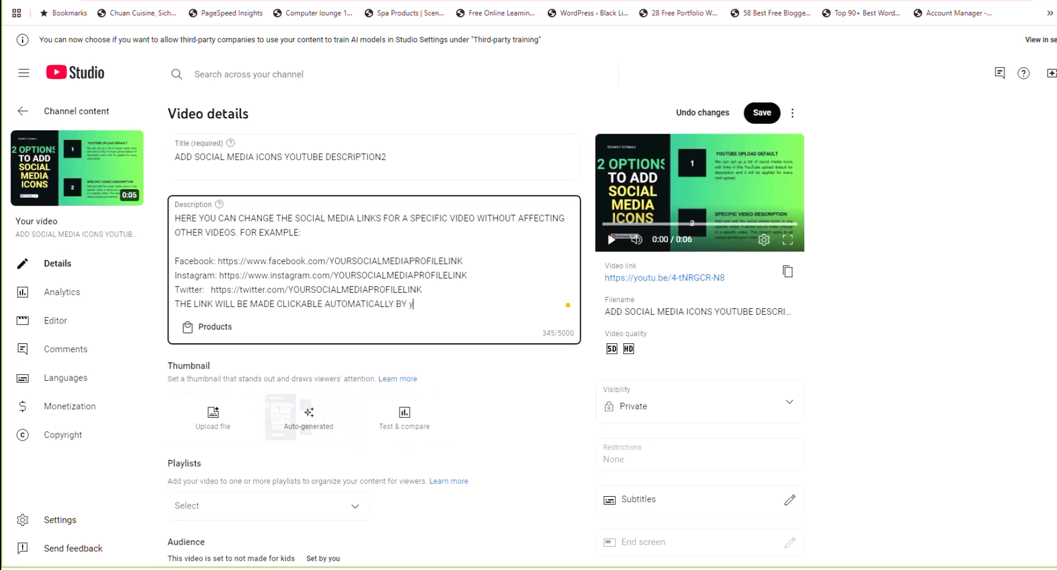
type("OUTUBE")
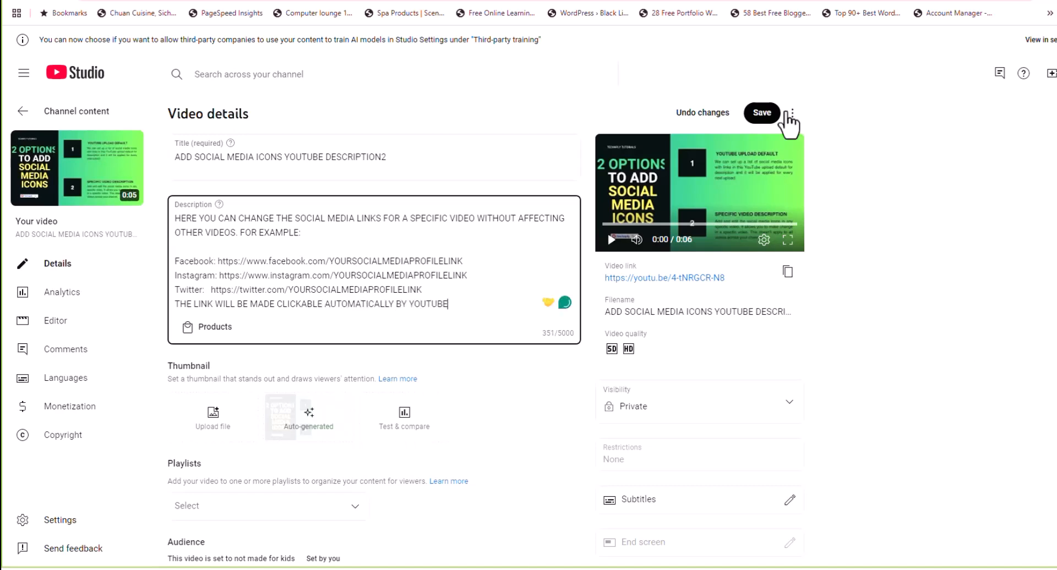
Step: Save the description and check the watch page shows the social links as clickable icons
left_click(762, 113)
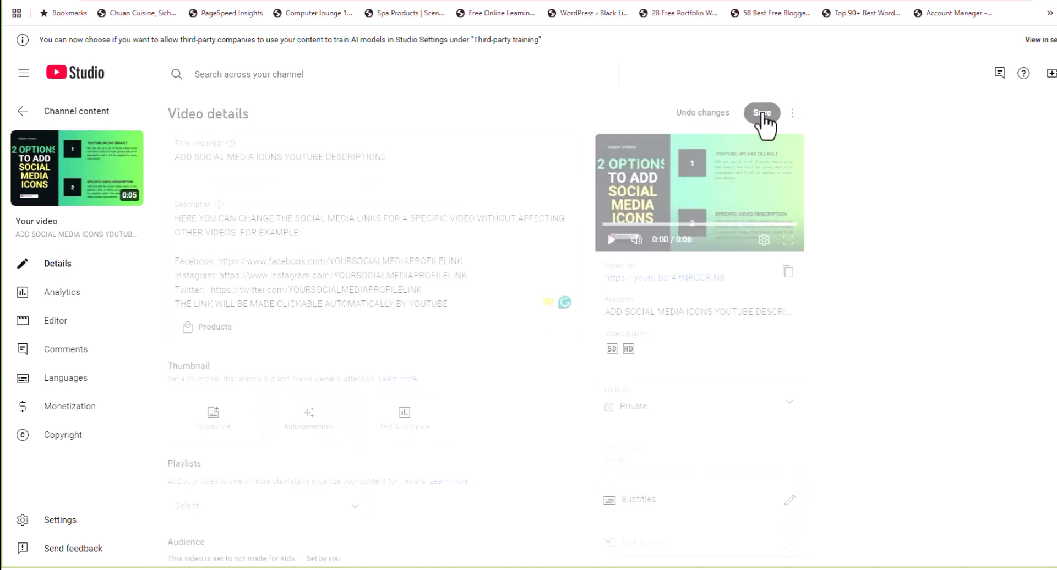
left_click(761, 113)
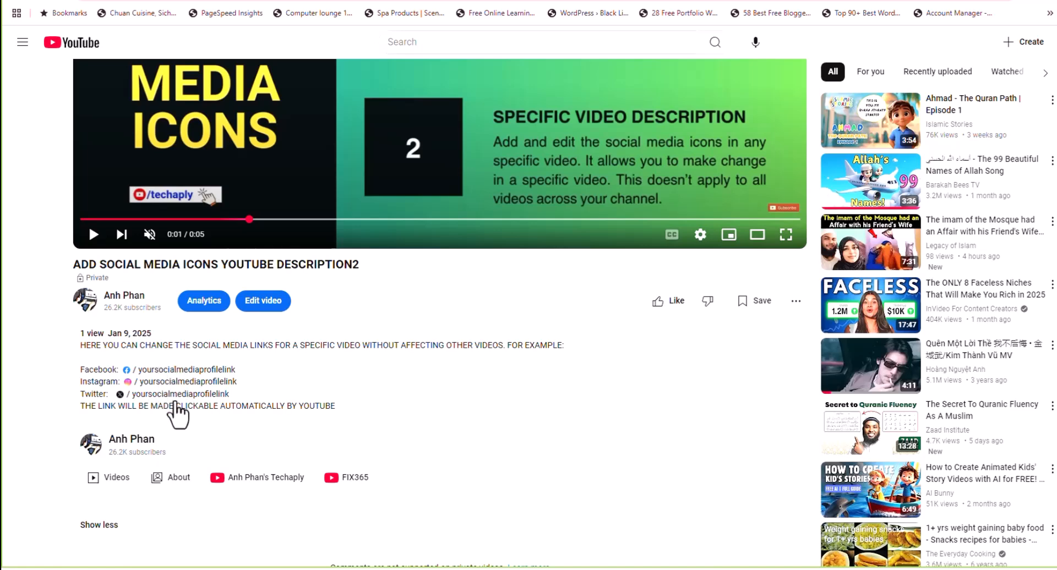
mouse_move(318, 409)
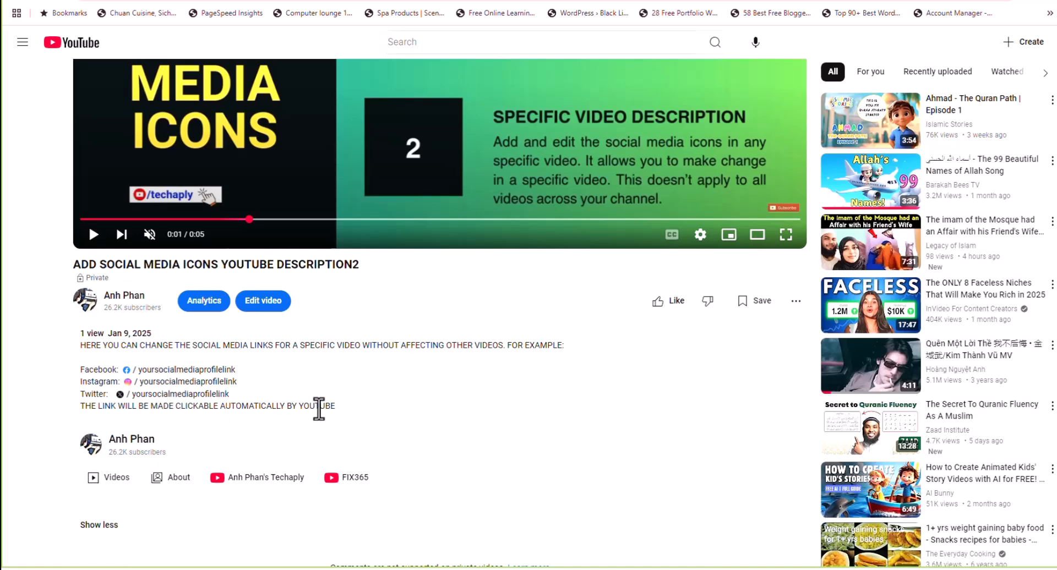
mouse_move(145, 380)
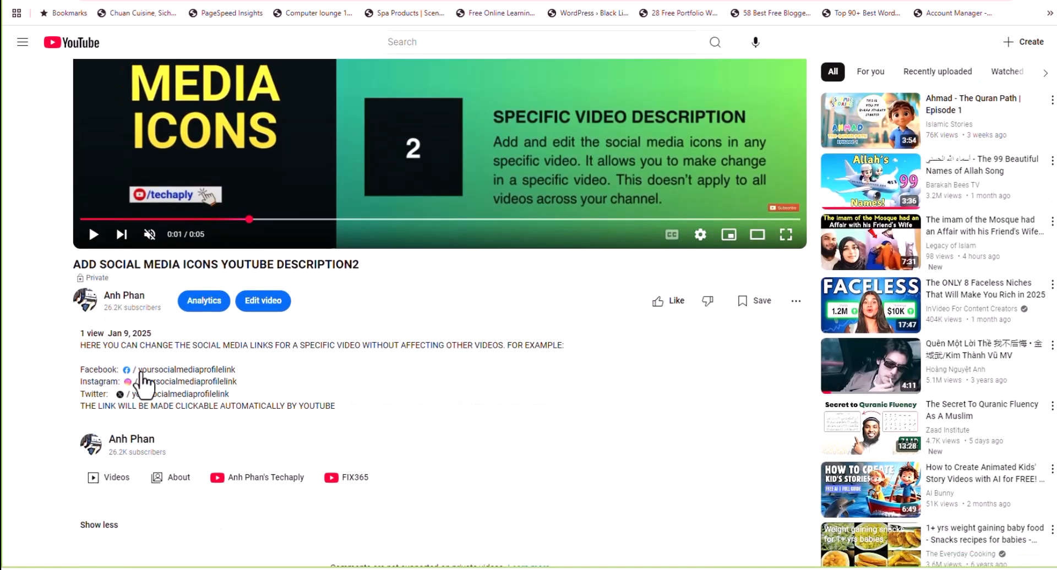